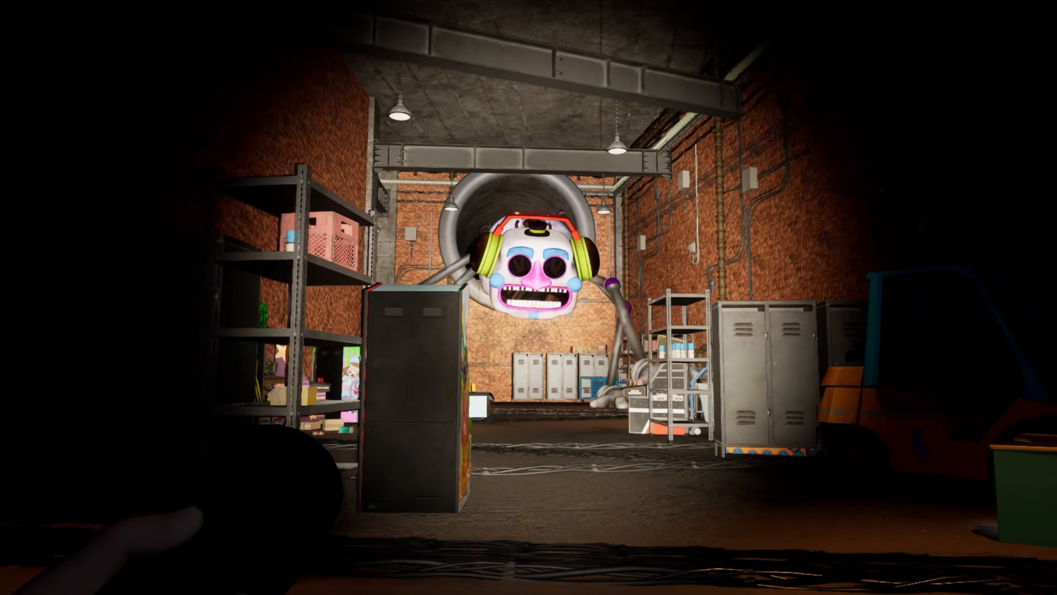
mouse_move(529, 298)
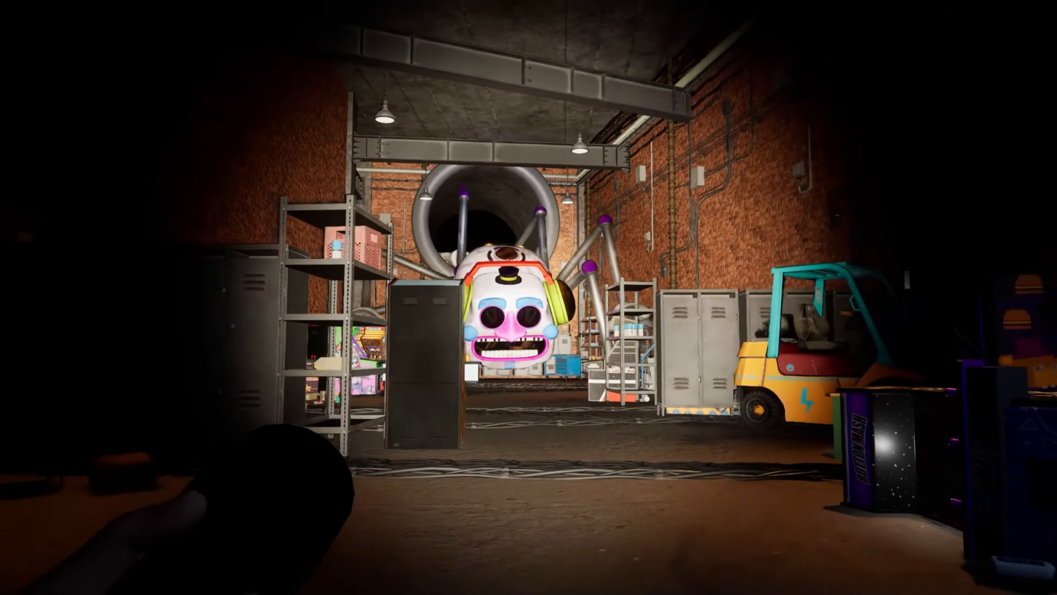